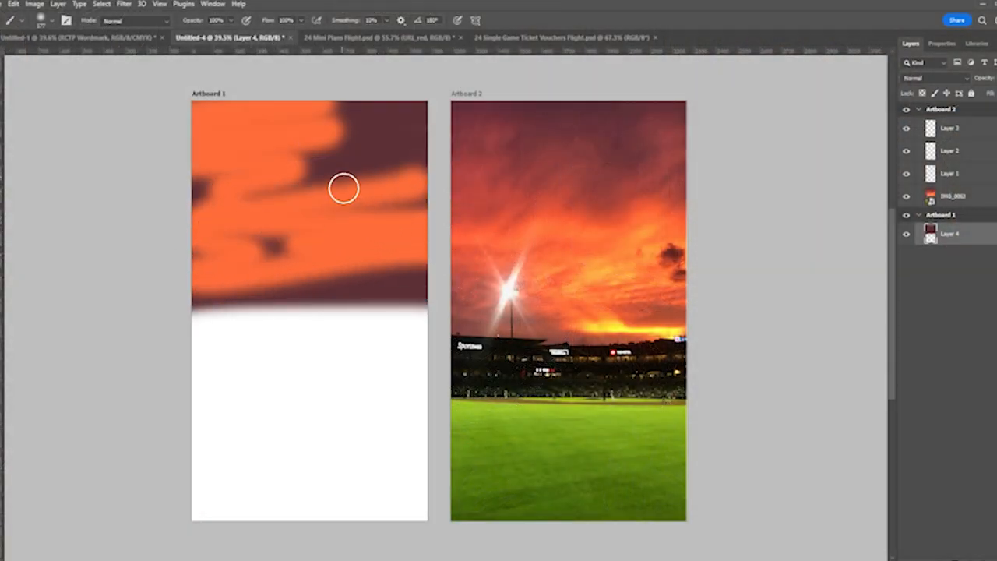
Paint a broad orange stroke across Artboard 1's upper sky over the purple patches.
drag(345, 188, 330, 159)
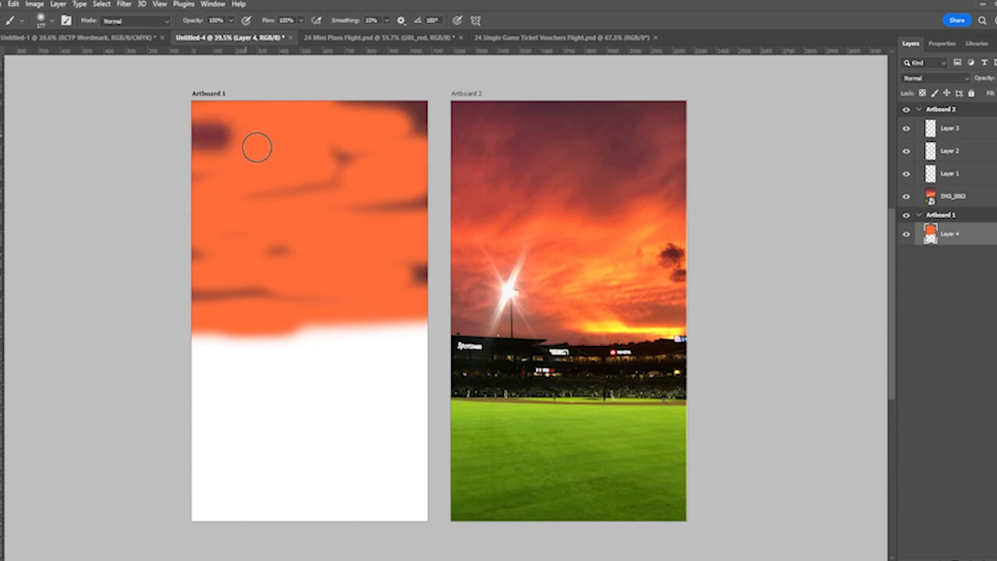
Brush dark purple cloud shapes over the orange sky and a green grass band along the bottom.
drag(257, 147, 390, 192)
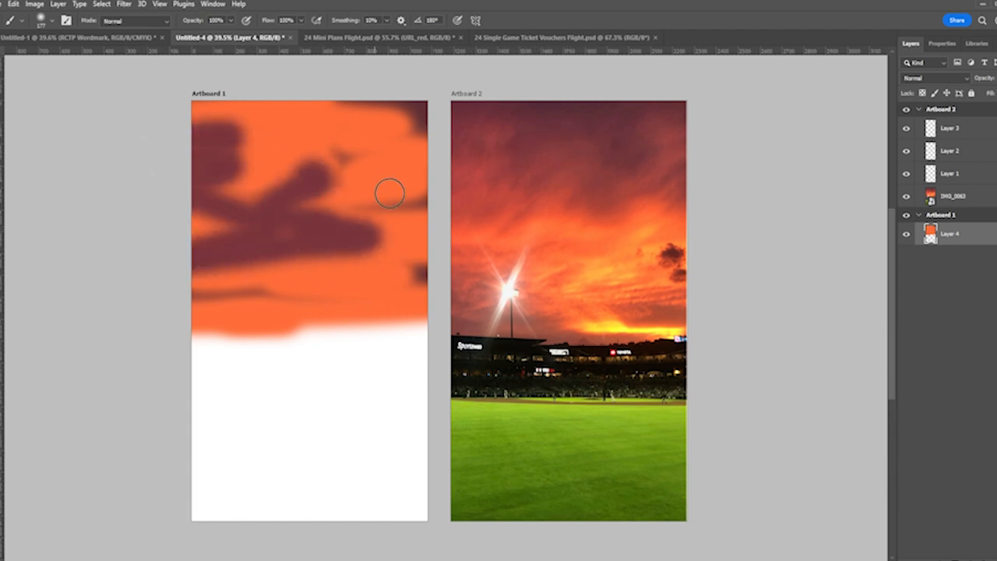
drag(389, 192, 376, 293)
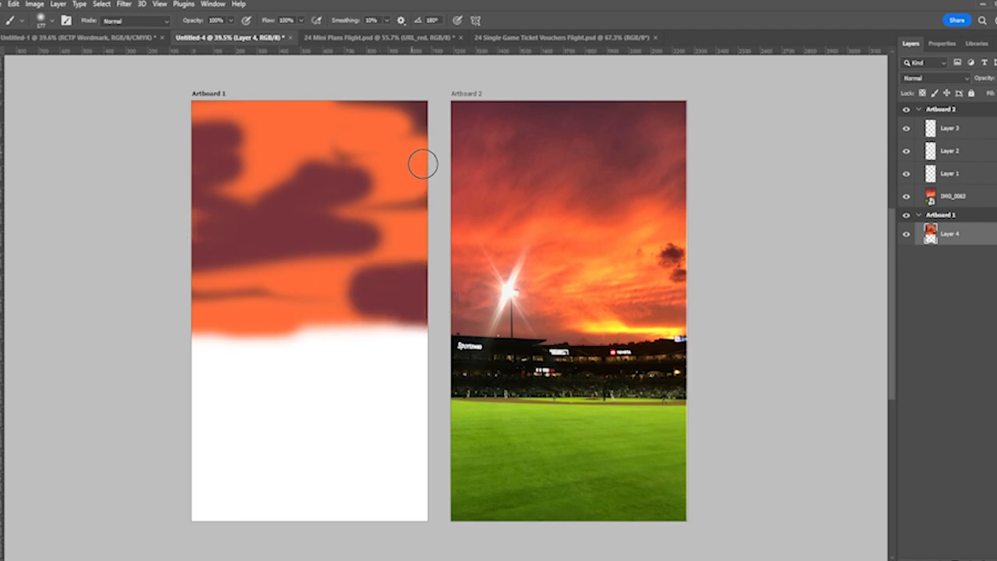
mouse_move(609, 471)
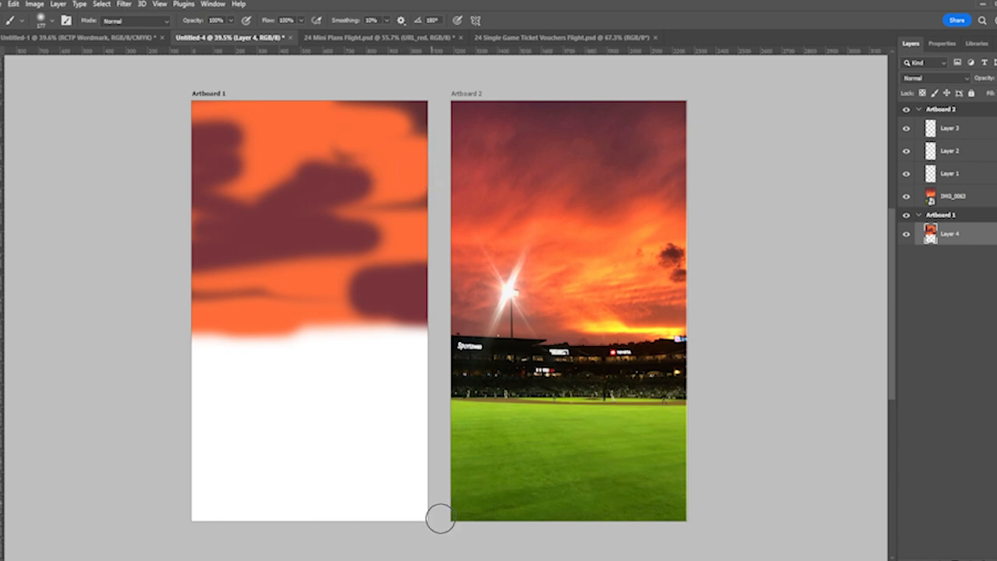
drag(440, 518, 482, 510)
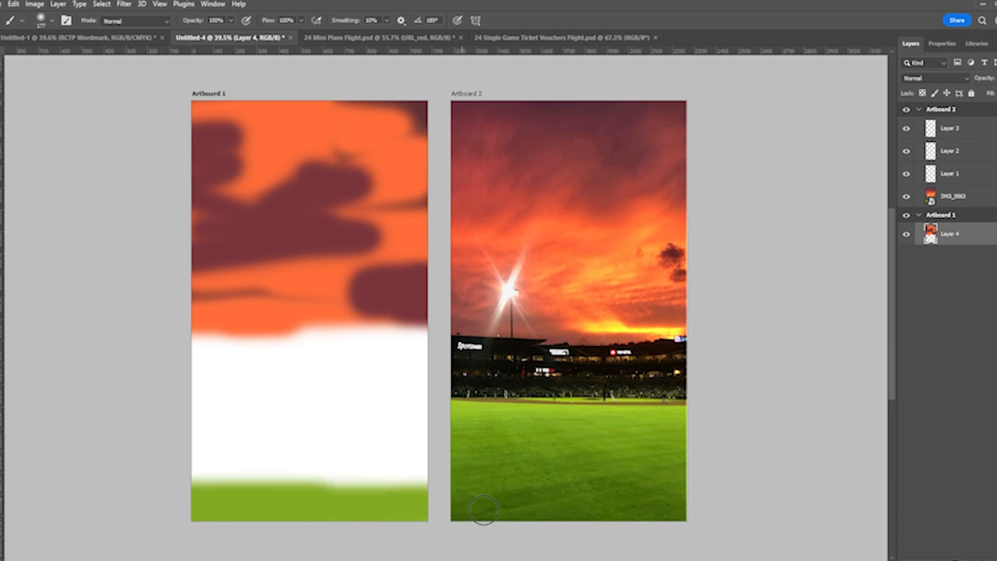
drag(483, 510, 274, 458)
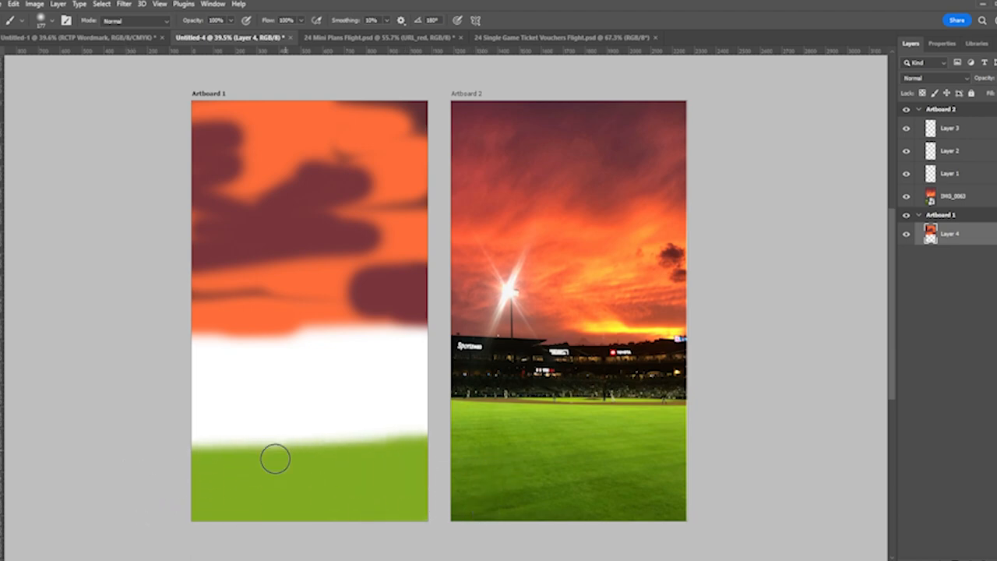